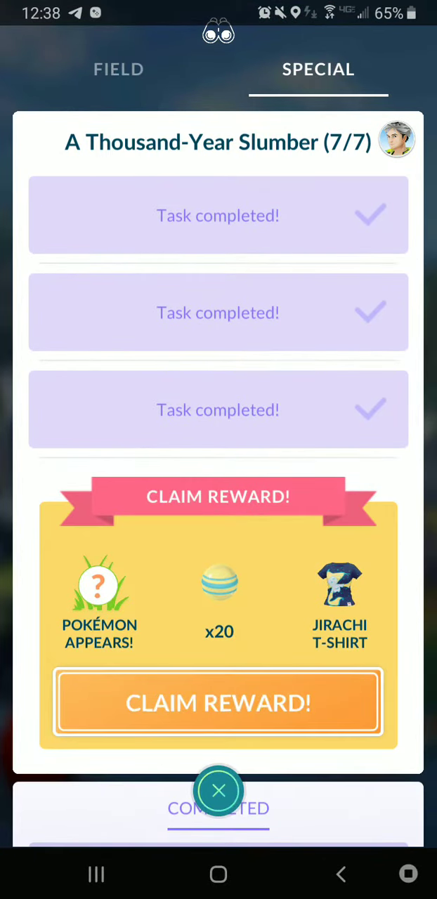
Claim the A Thousand-Year Slumber reward and confirm the Jirachi screen to begin the encounter.
left_click(218, 703)
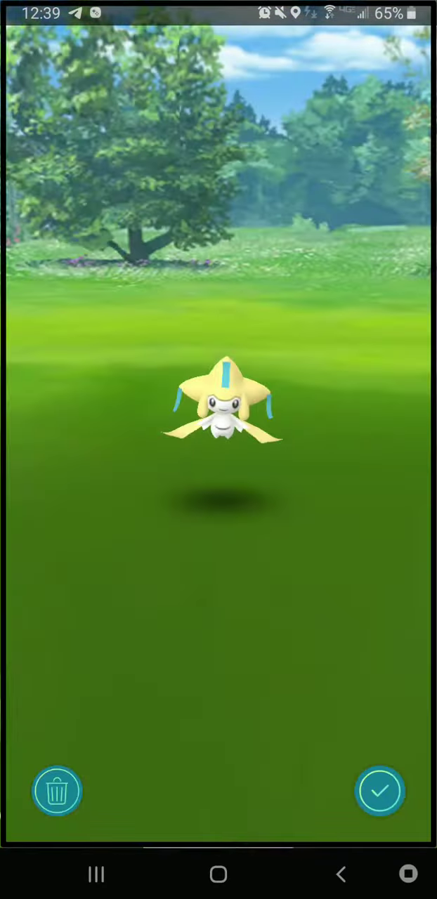
left_click(380, 791)
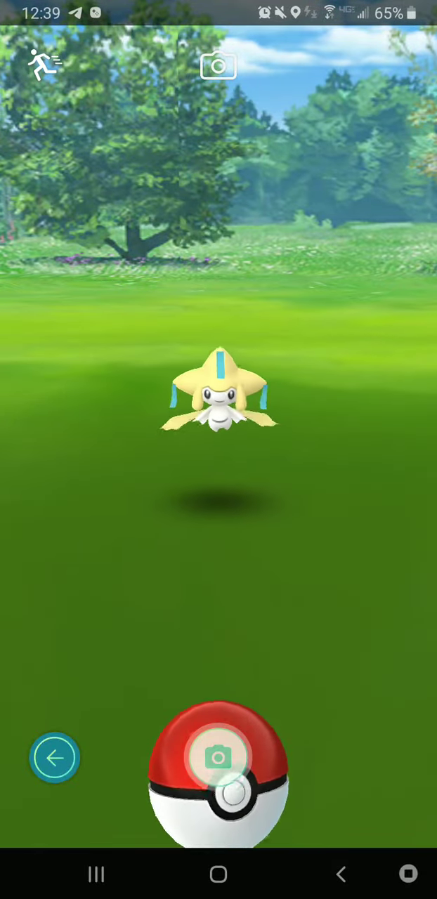